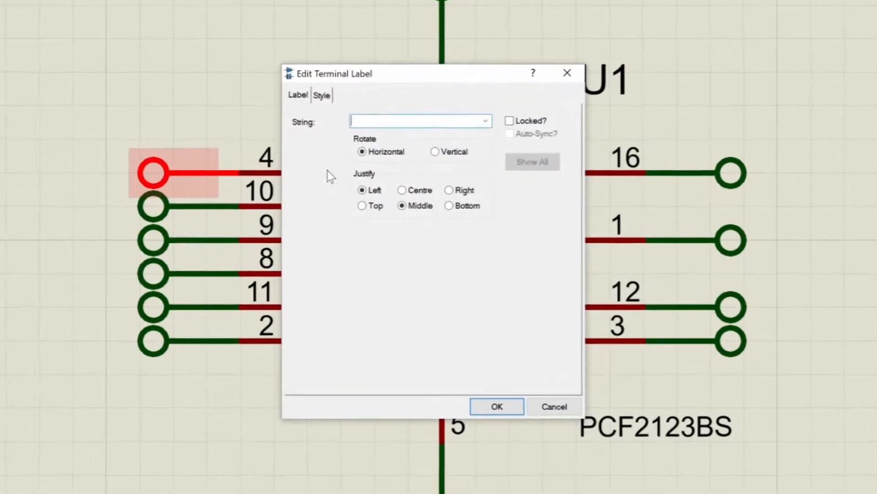
Label the terminal on U1's pin 4 as A0
text(A)
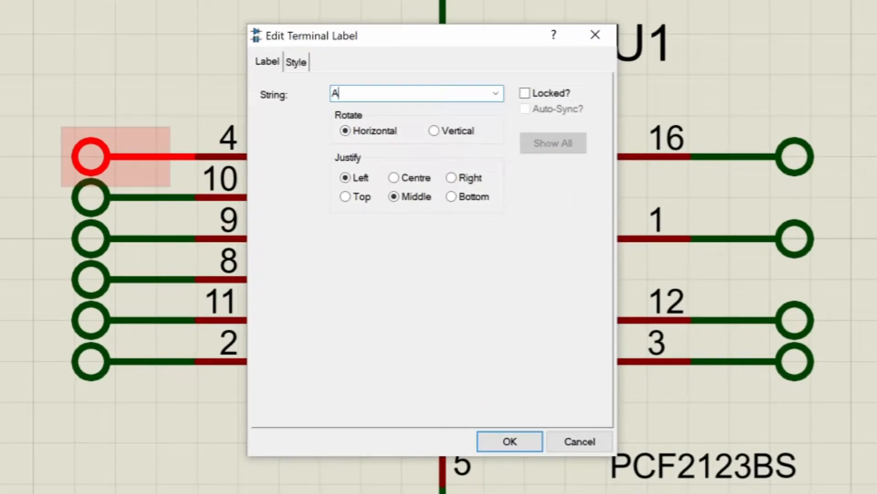
text(0)
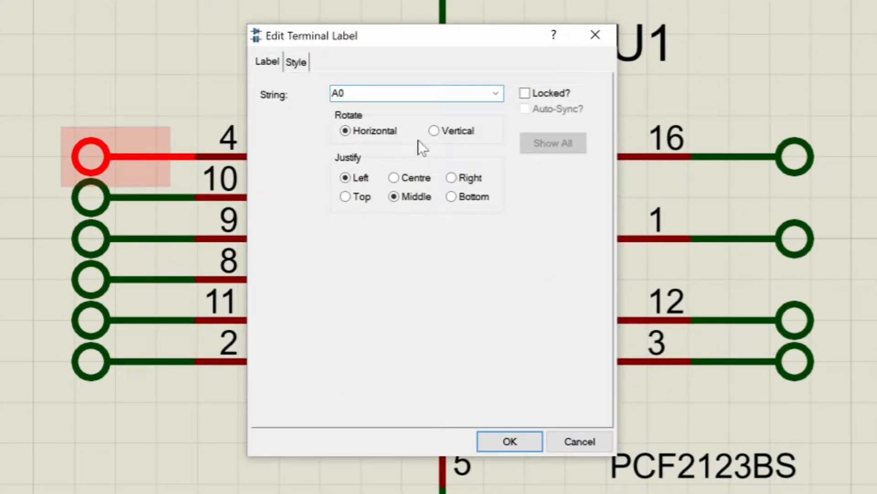
click(509, 441)
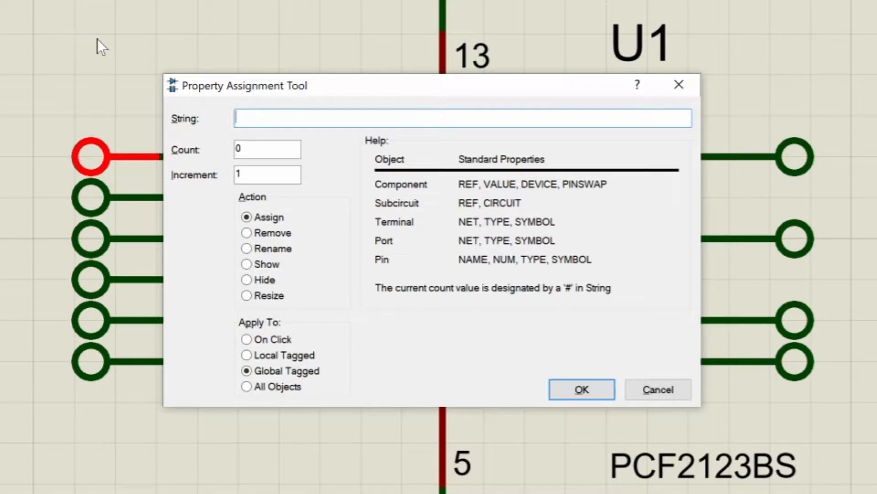
mouse_move(217, 131)
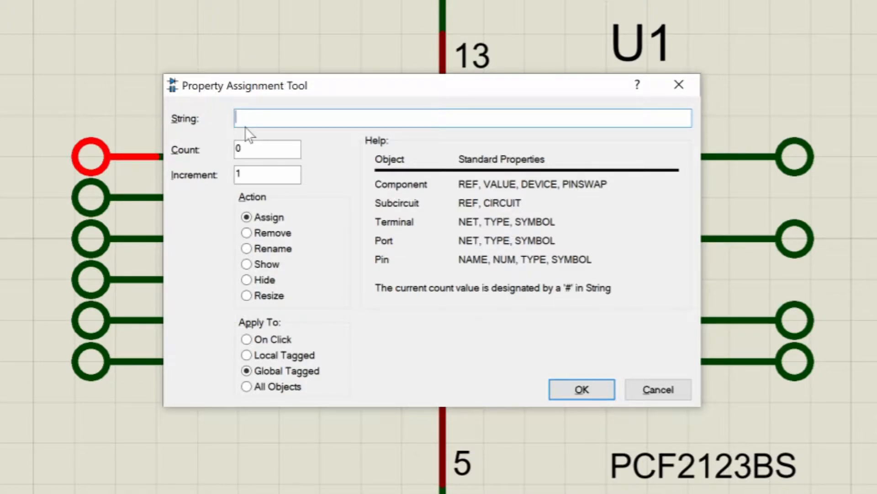
Assign NET=A# to the tagged left-side terminals, numbering them A0 through A5
text(NET)
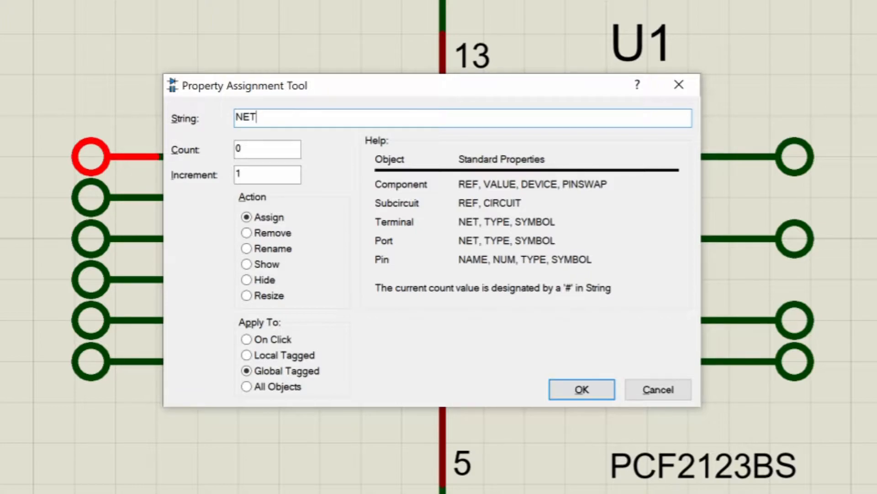
text(=)
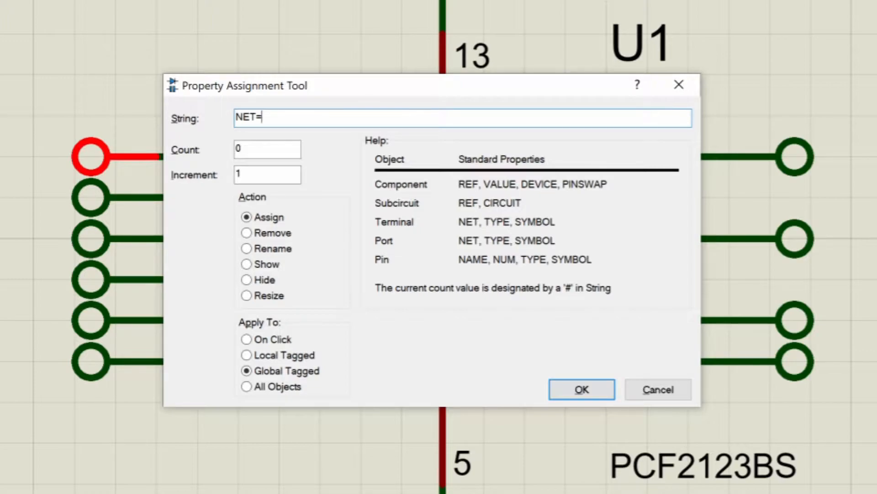
text(A)
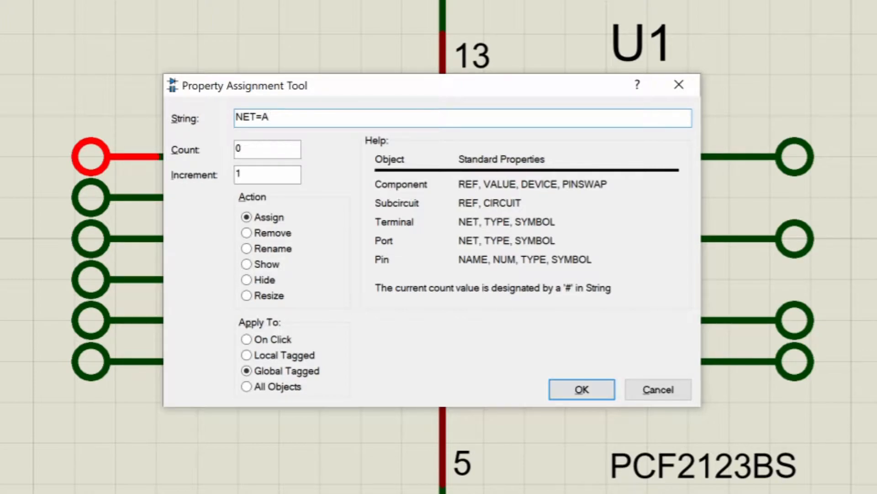
text(#)
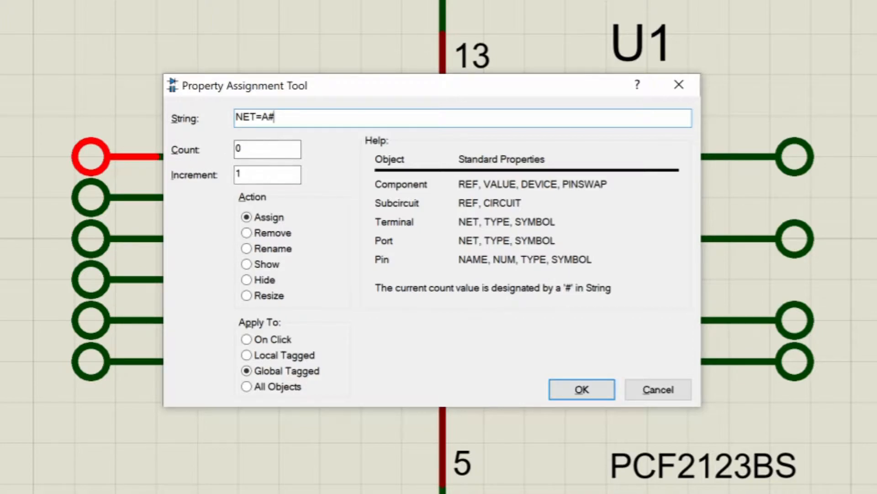
mouse_move(310, 150)
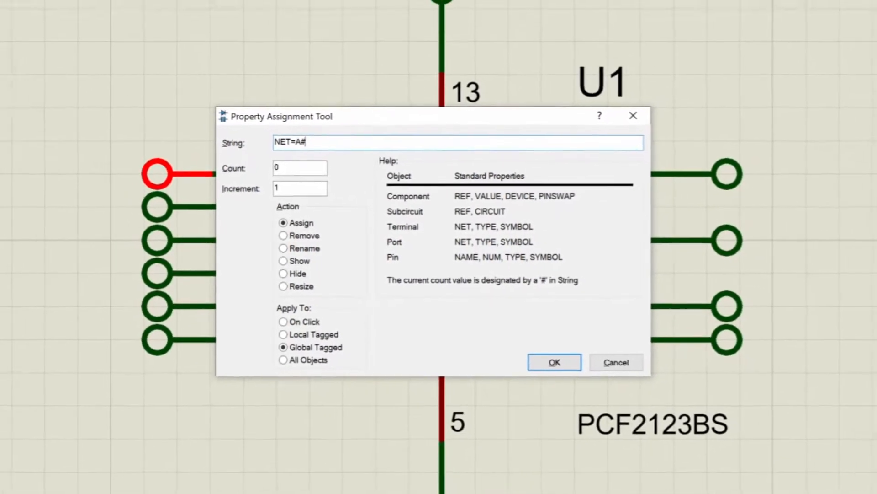
click(554, 362)
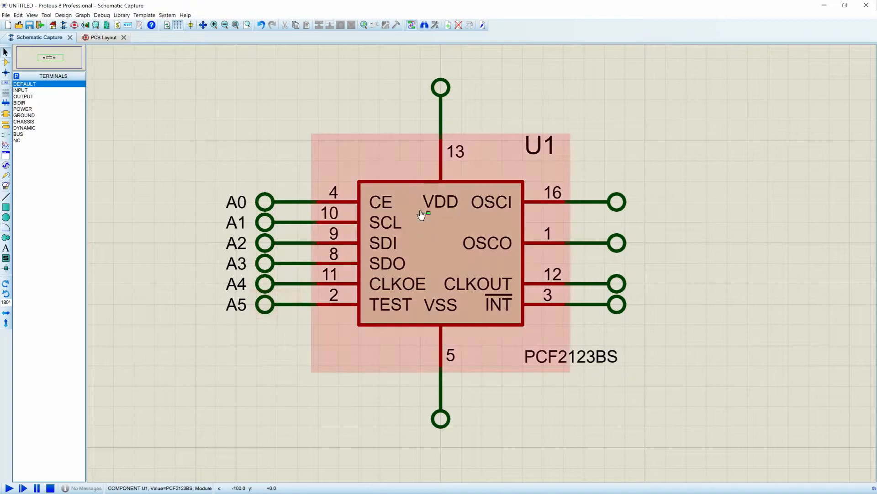
Click the next remaining terminal to give it the following net name
click(585, 122)
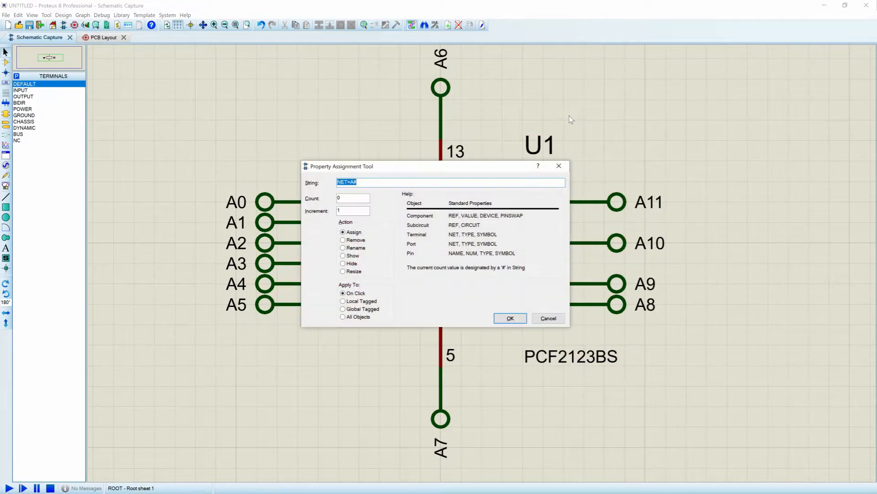
mouse_move(352, 192)
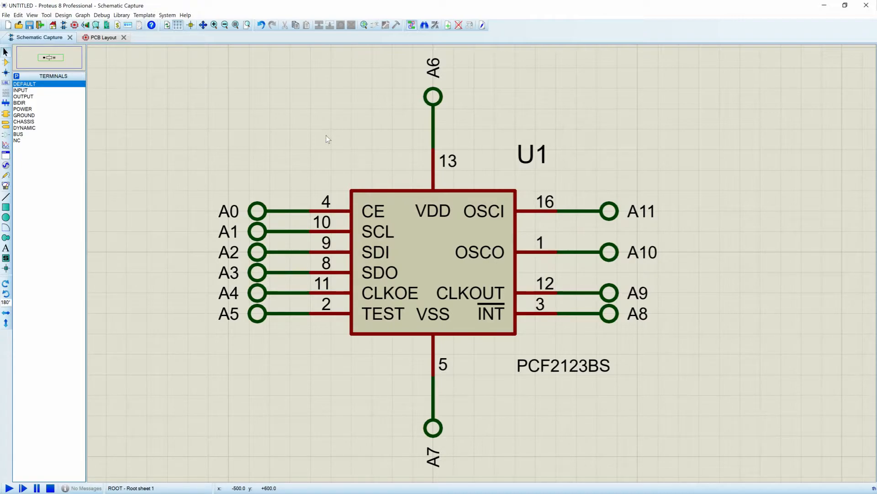
Compare schematic and board layout, then inspect U1's QFN50P300X300X100-17B package
click(433, 263)
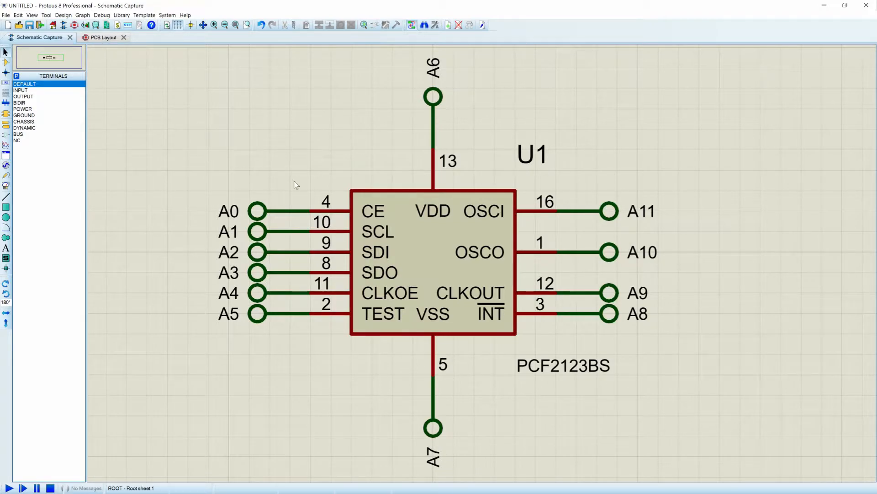
click(100, 37)
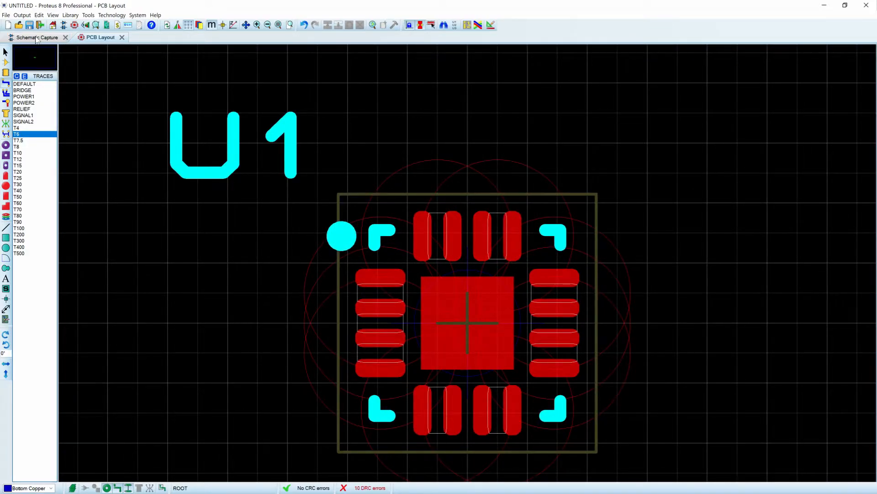
click(38, 37)
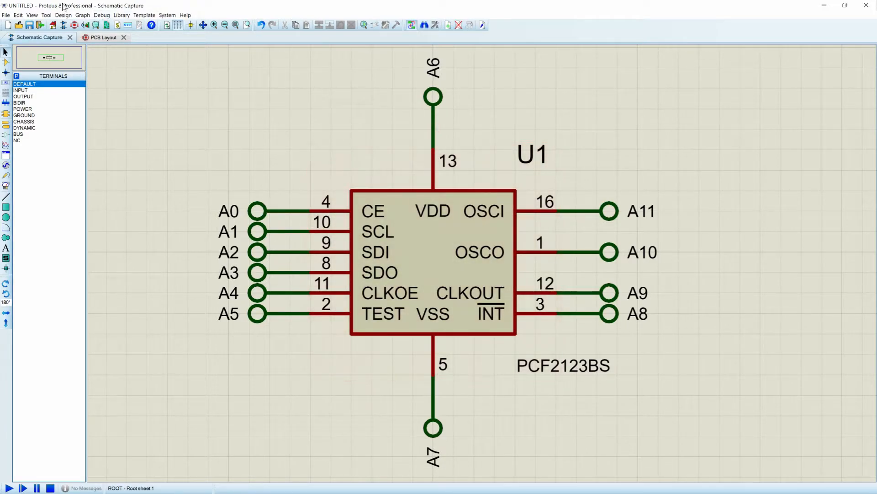
click(101, 37)
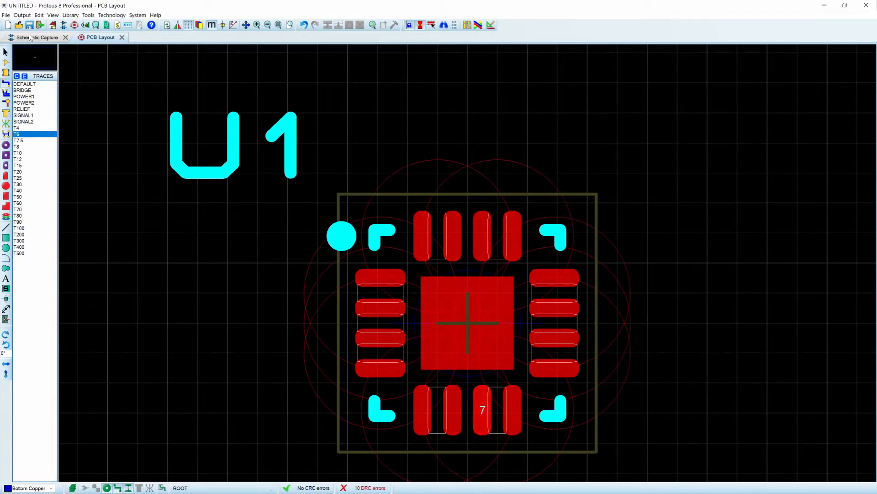
click(38, 38)
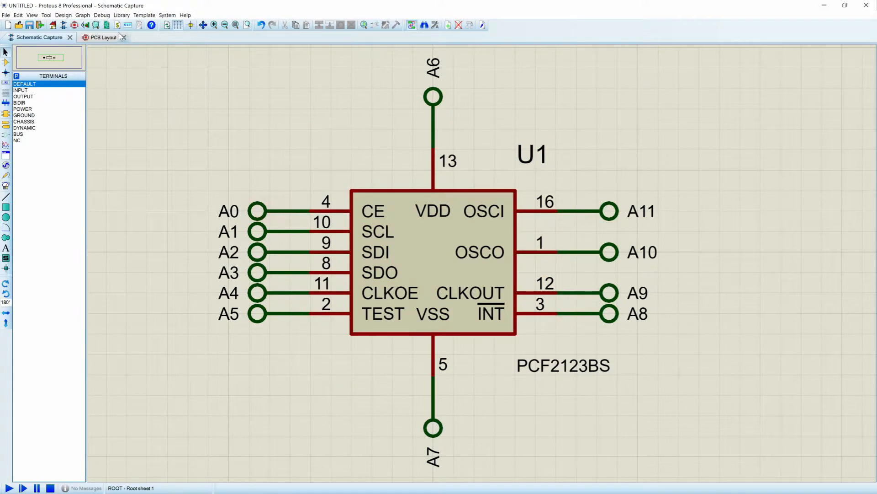
click(100, 37)
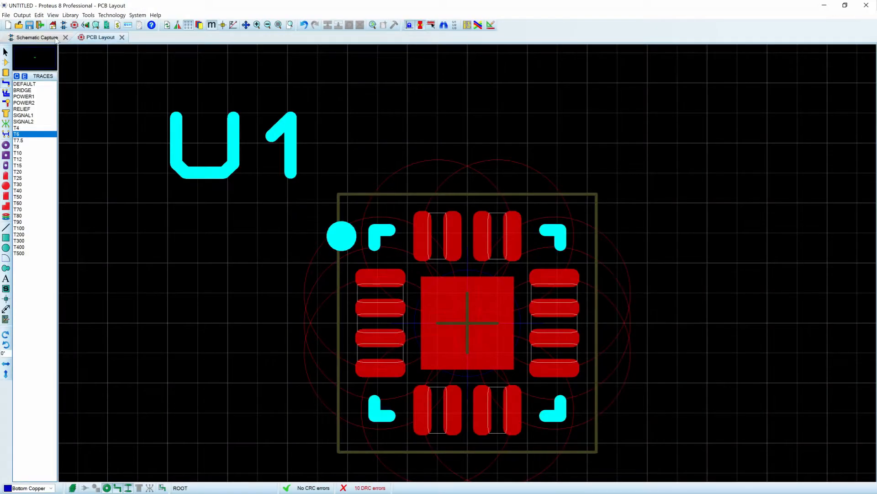
click(37, 37)
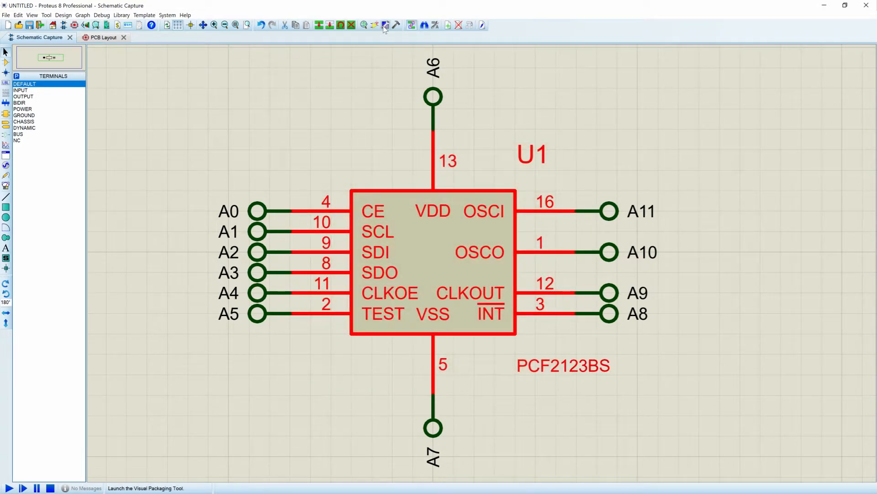
click(385, 26)
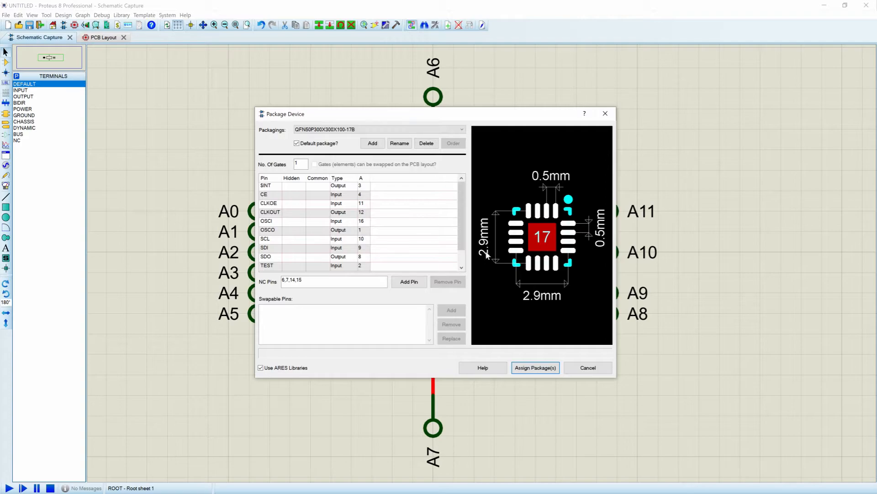
scroll(down, 3)
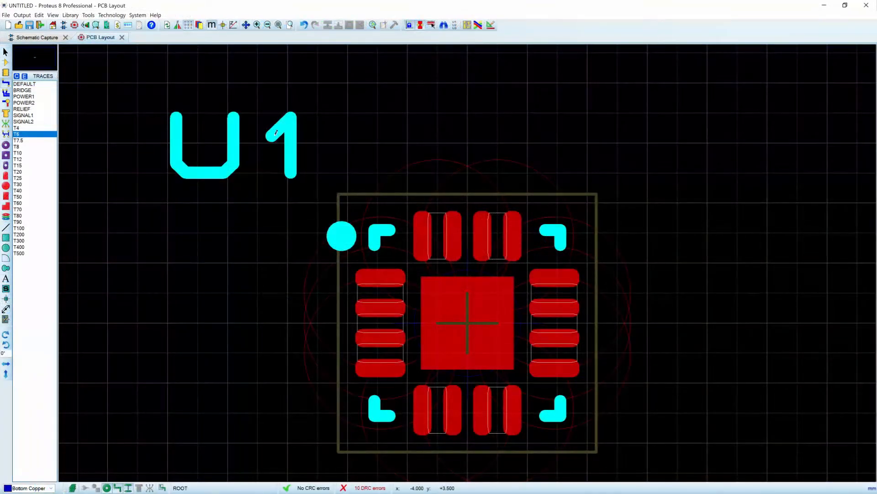
Review the single DEFAULT design rule with 10th clearances, then close the manager
scroll(down, 3)
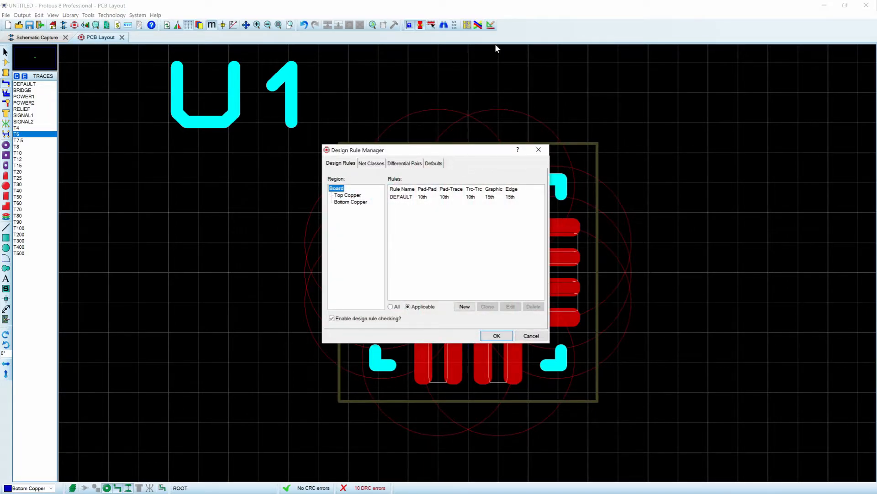
mouse_move(464, 207)
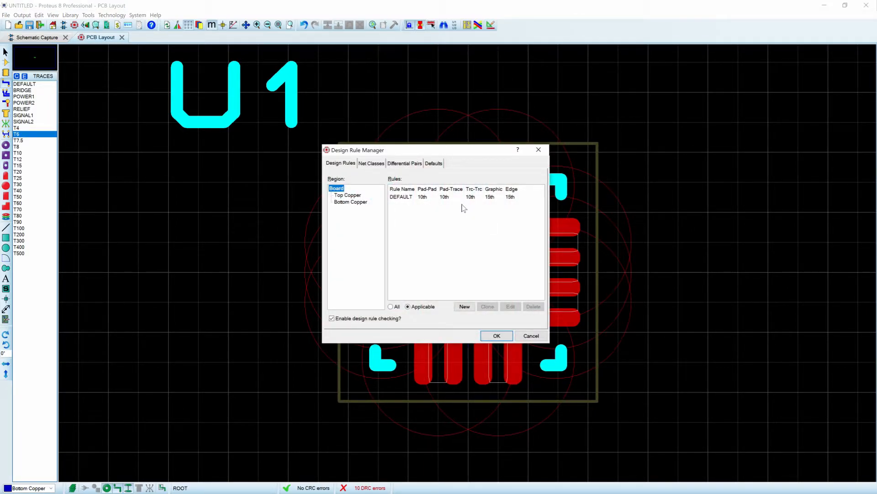
mouse_move(378, 202)
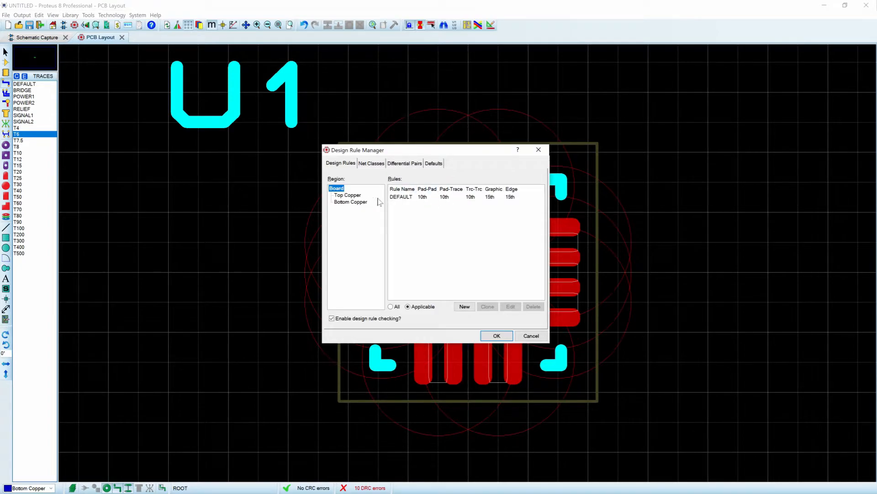
click(495, 335)
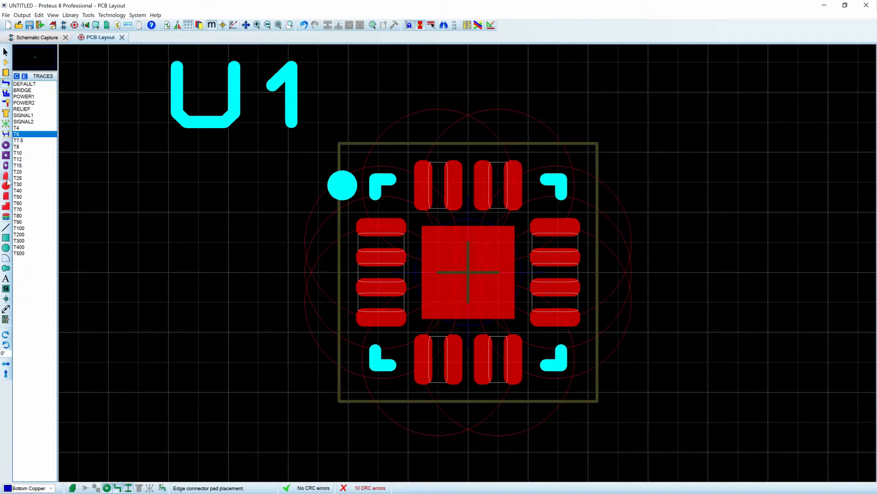
mouse_move(6, 319)
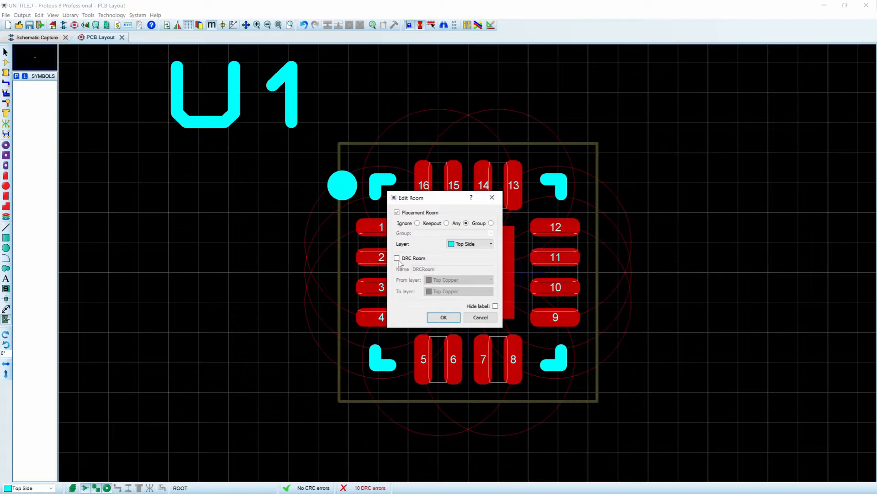
Turn the U1 room into a DRC room named DRCRoom on Top Copper
click(397, 258)
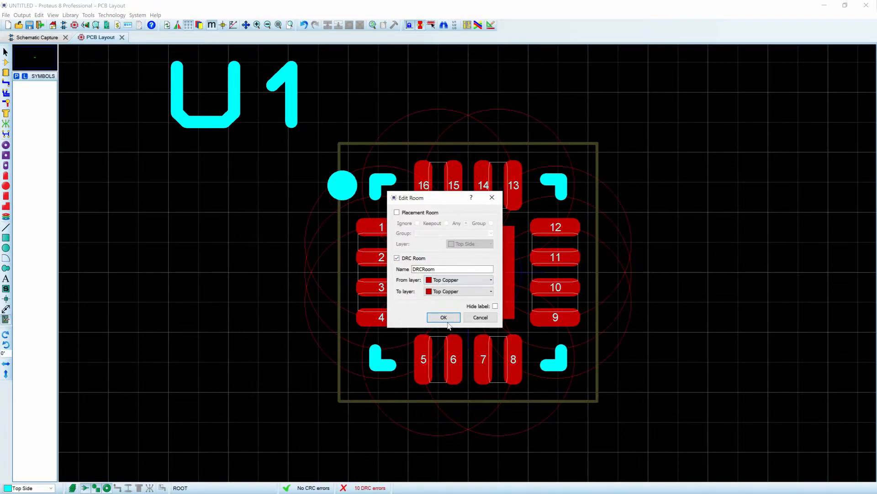
click(443, 317)
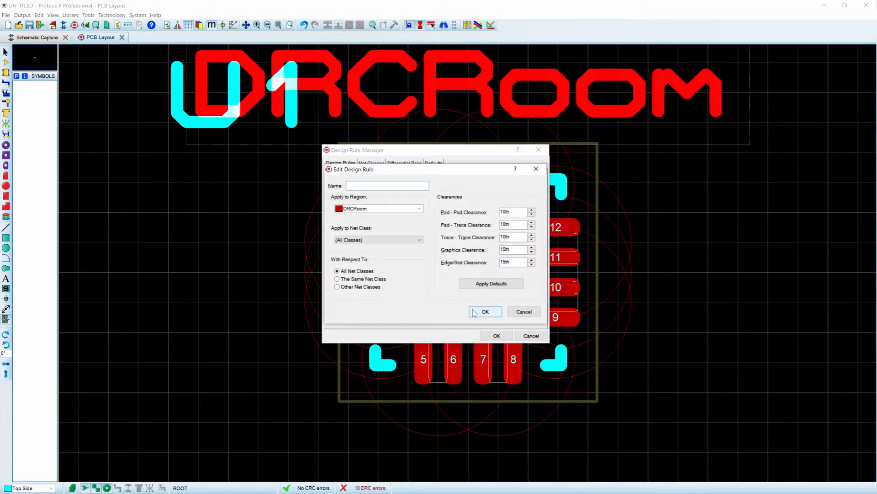
Create rule TIGHT for DRCRoom with 6th pad-pad, pad-trace and trace-trace clearances
text(Tl)
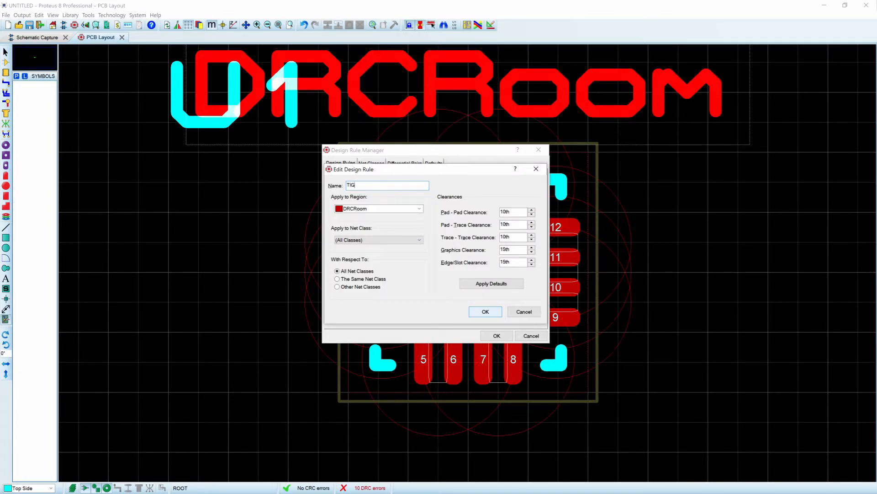
text(HT)
click(514, 211)
text(8)
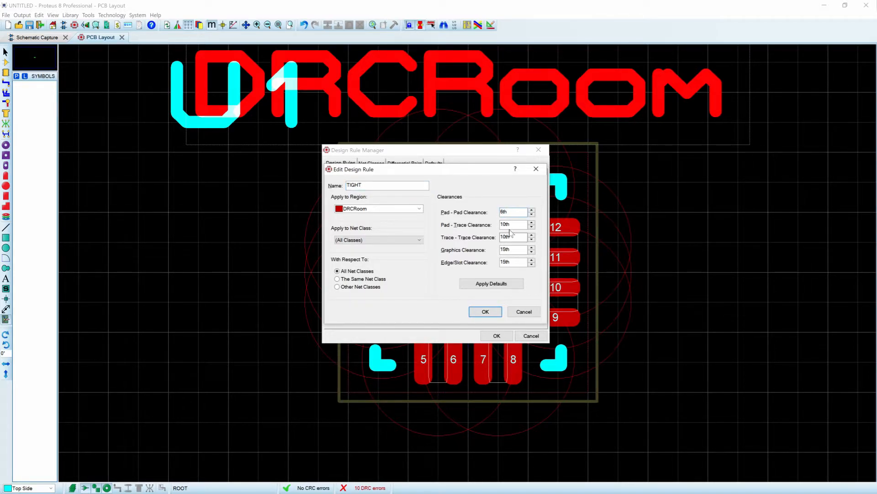
click(485, 312)
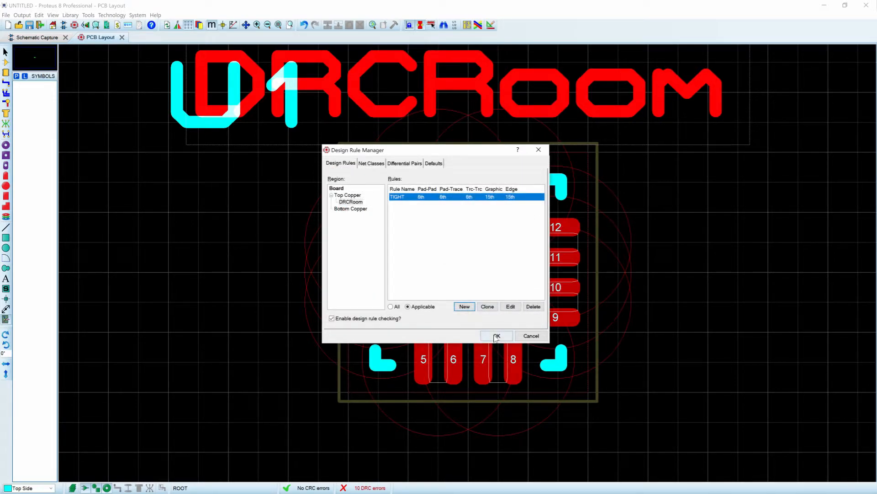
click(496, 335)
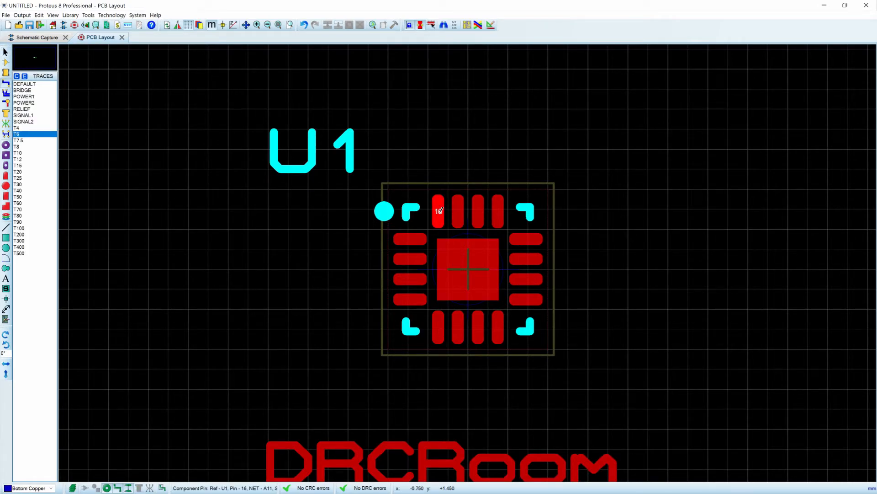
Start a bottom-copper T6 trace from pad 16 outward toward a via
click(438, 211)
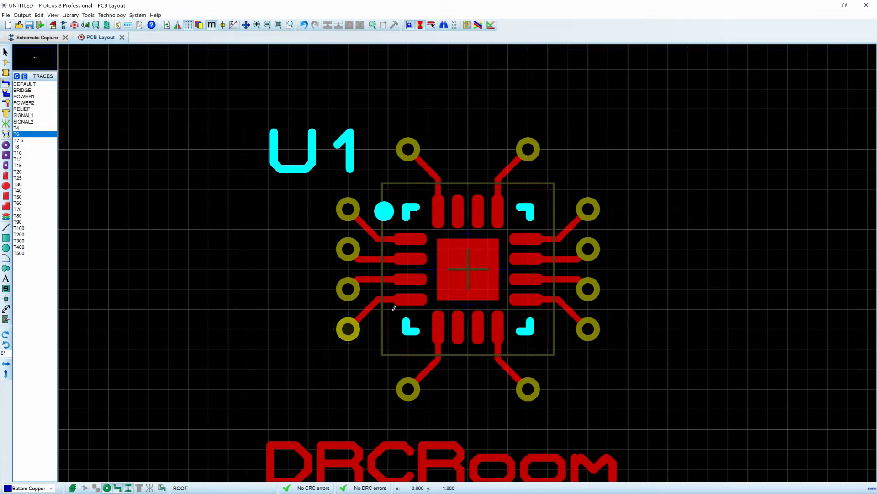
mouse_move(426, 296)
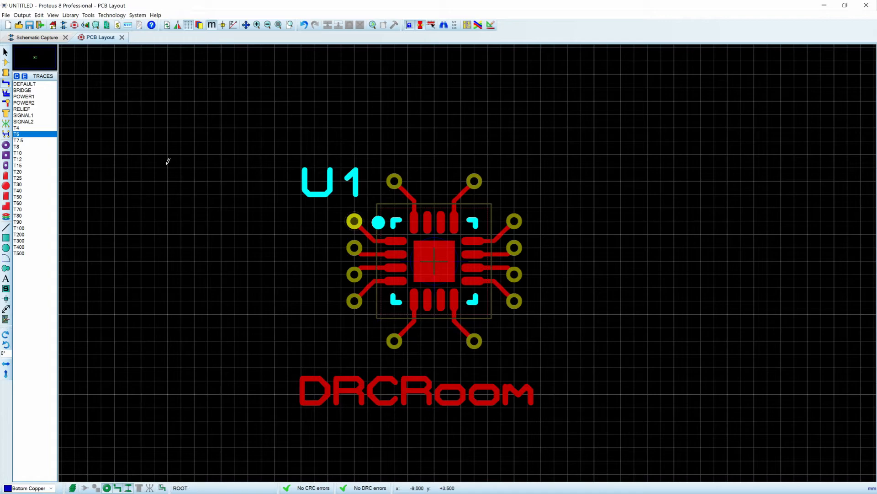
mouse_move(157, 151)
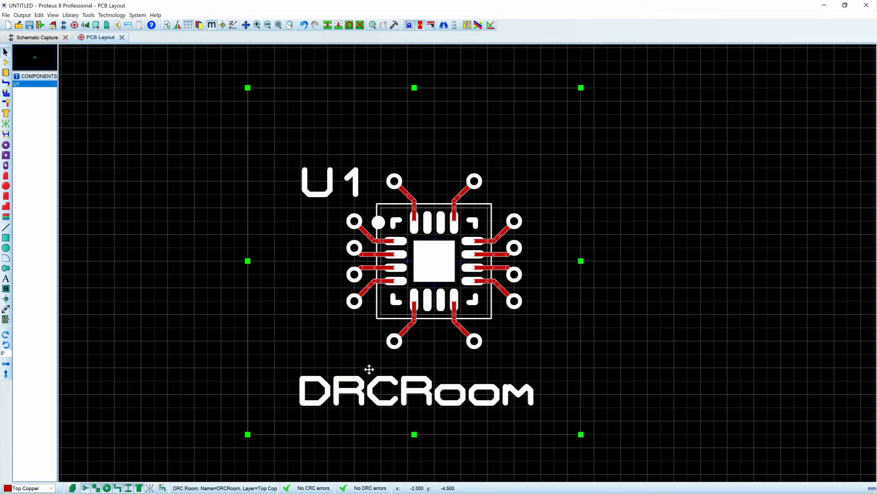
Return to the schematic showing PCF2123BS U1 with terminals A0–A11
click(37, 37)
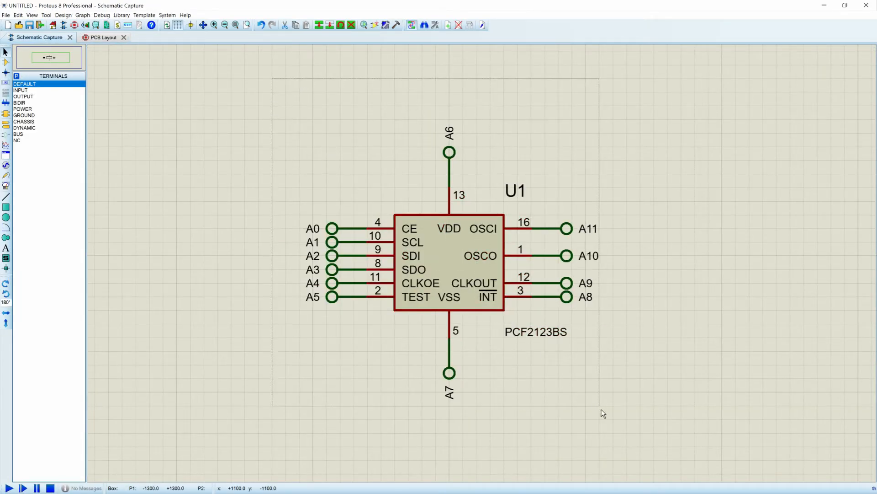
Export U1 and its terminals as a project clip named FAN-OUT
click(449, 257)
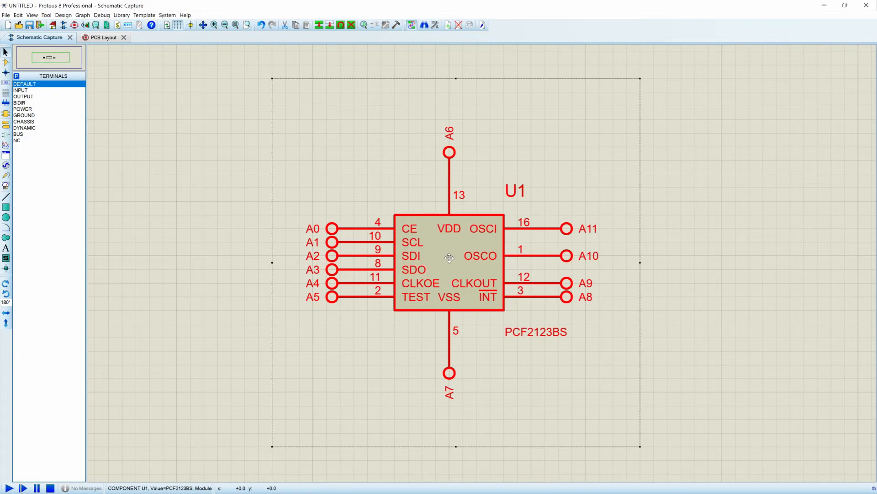
right_click(450, 258)
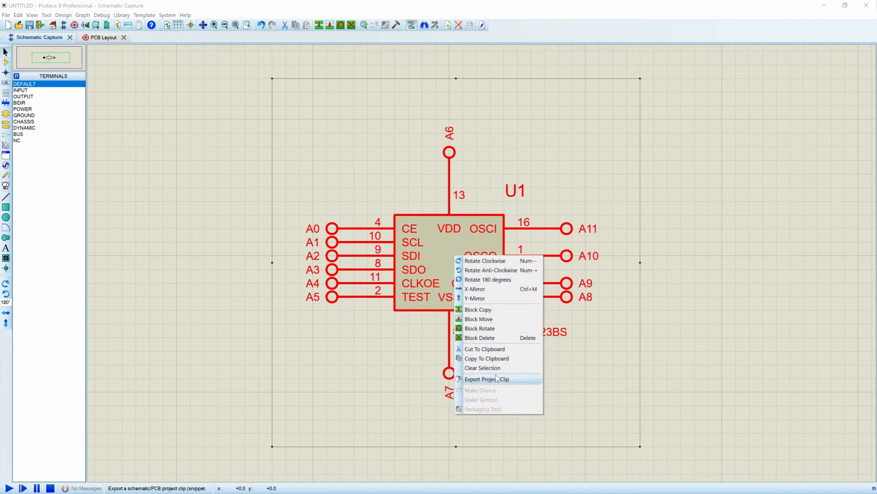
click(486, 379)
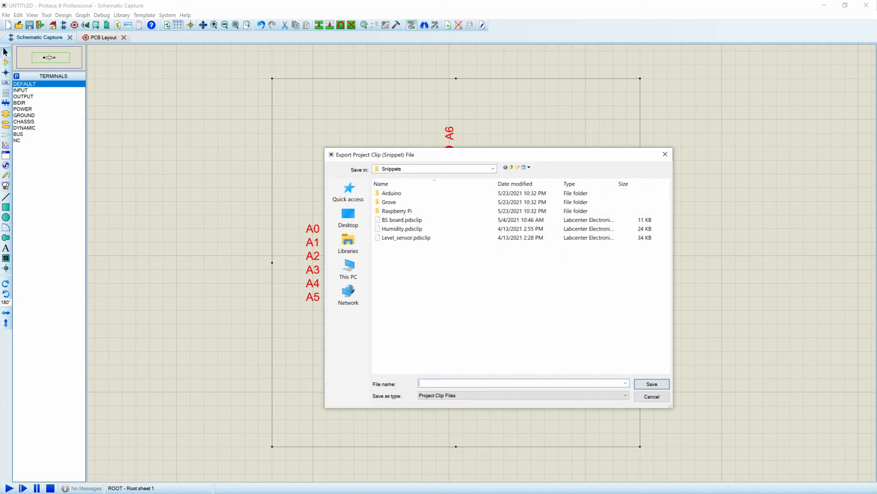
text(FAN-OUT)
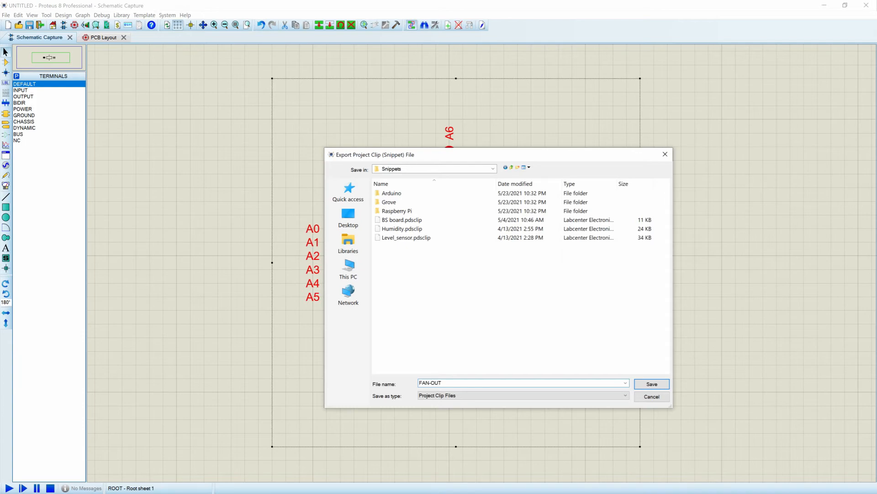
click(650, 384)
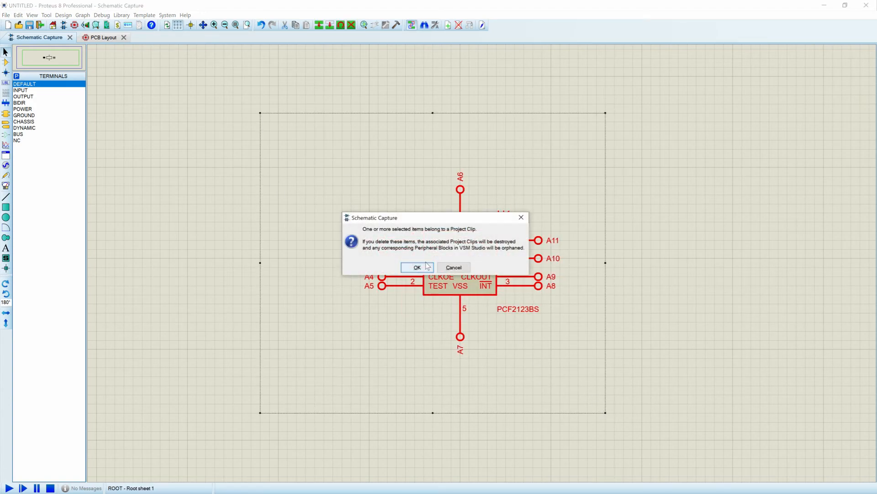
Confirm deleting the clipped circuit, then import the FAN-OUT project clip onto the schematic
click(416, 267)
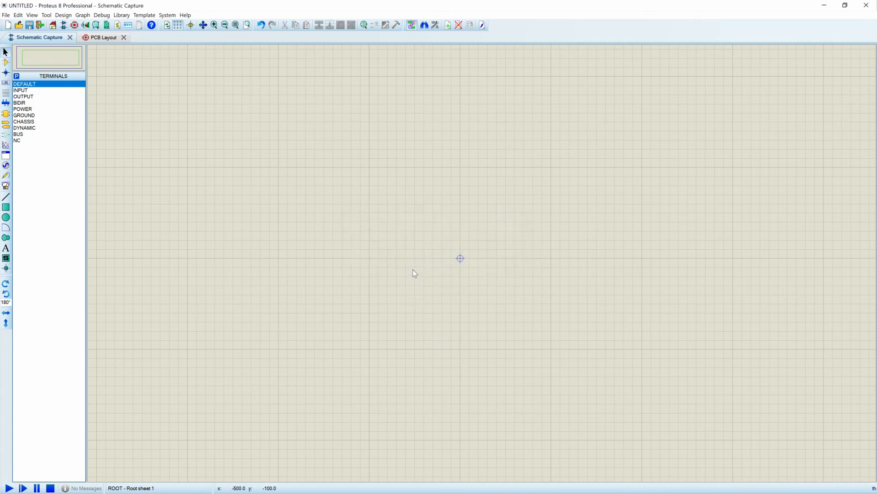
click(99, 38)
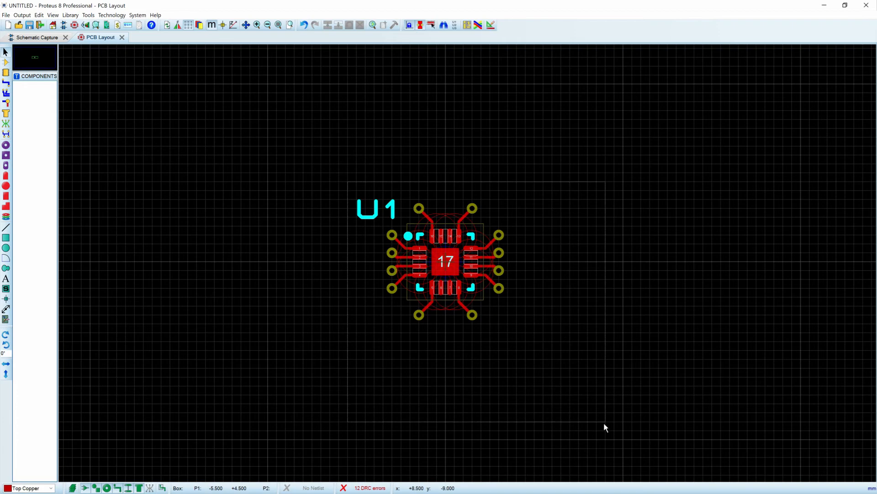
click(37, 37)
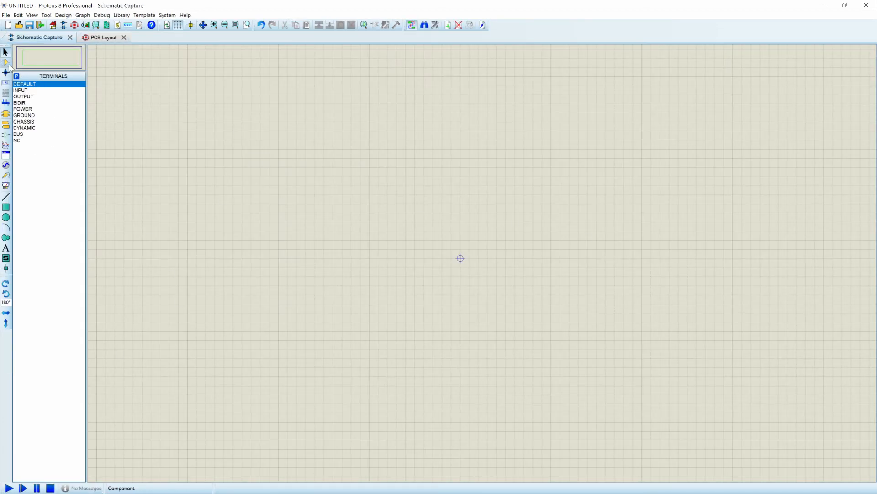
click(5, 15)
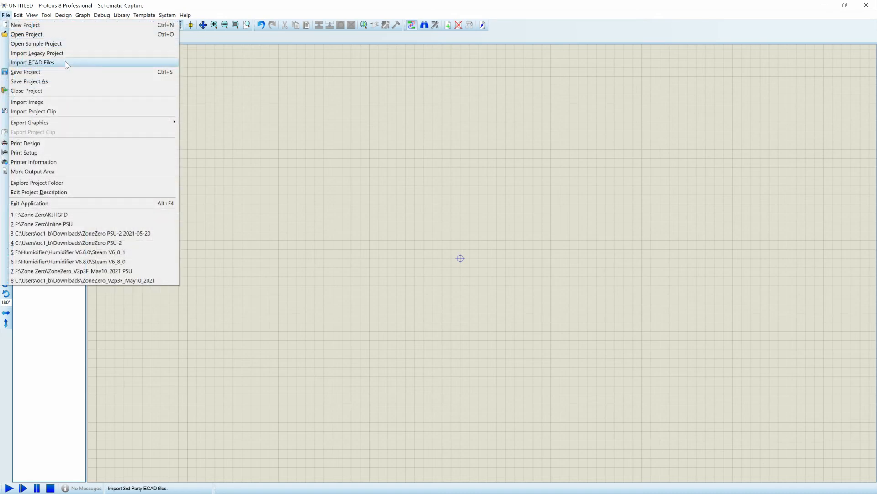
click(33, 111)
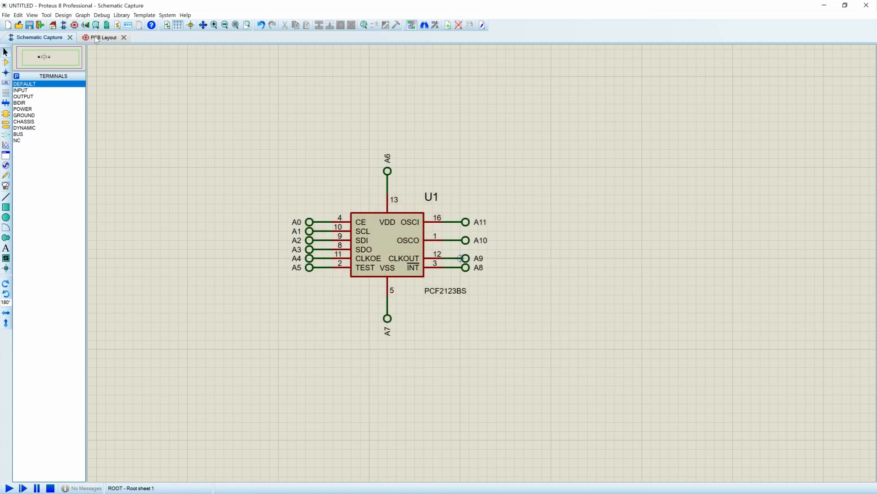
Switch to the PCB Layout view to find U1 (PCF2123BS) in the component list
click(101, 37)
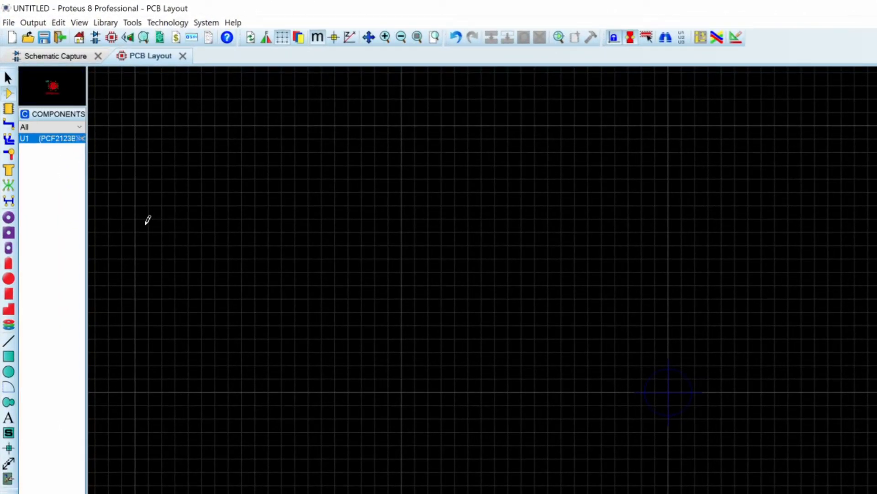
mouse_move(53, 138)
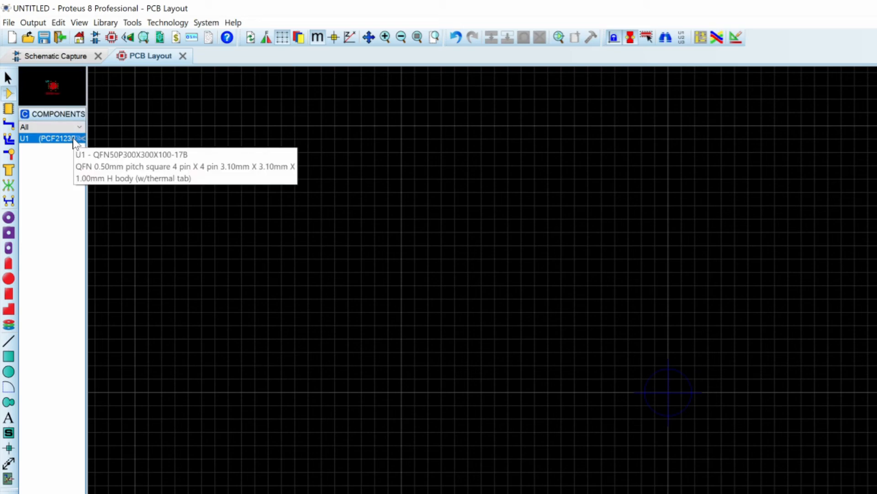